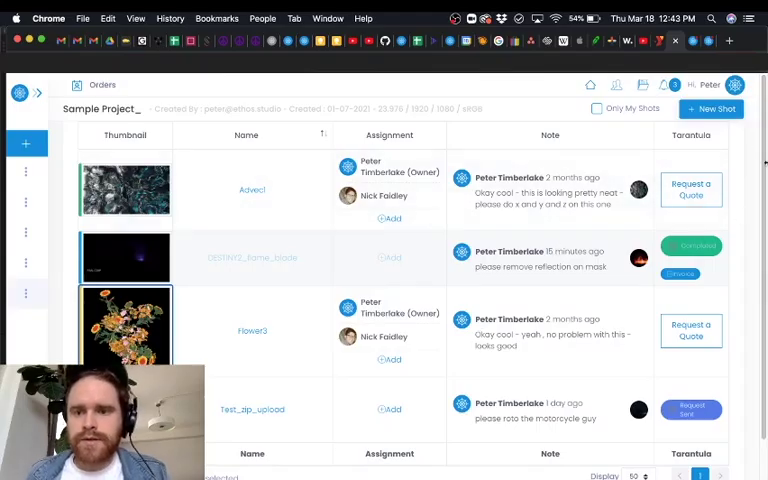
{"action": "mouse_move", "coordinate": [540, 328]}
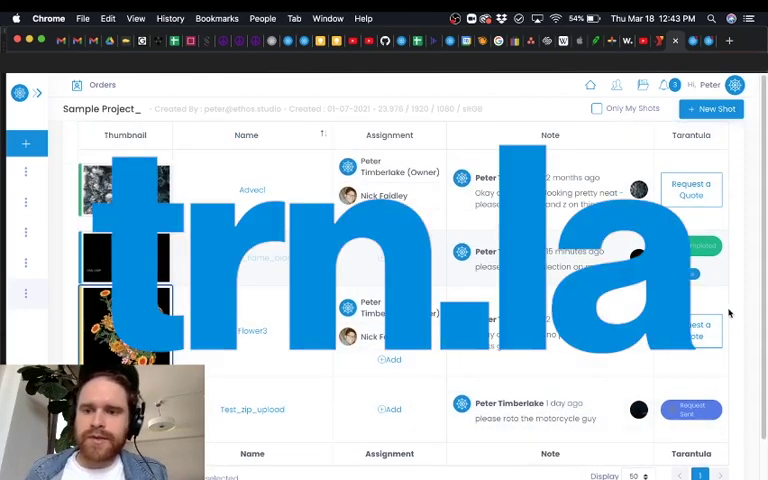
{"action": "mouse_move", "coordinate": [732, 207]}
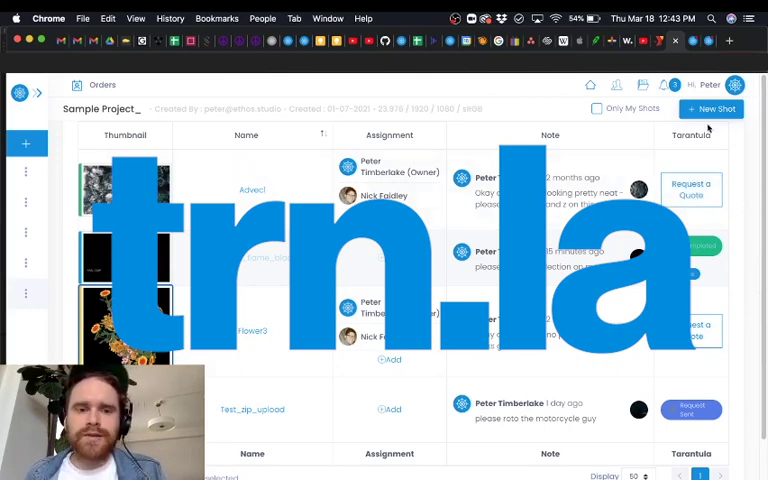
{"action": "mouse_move", "coordinate": [625, 152]}
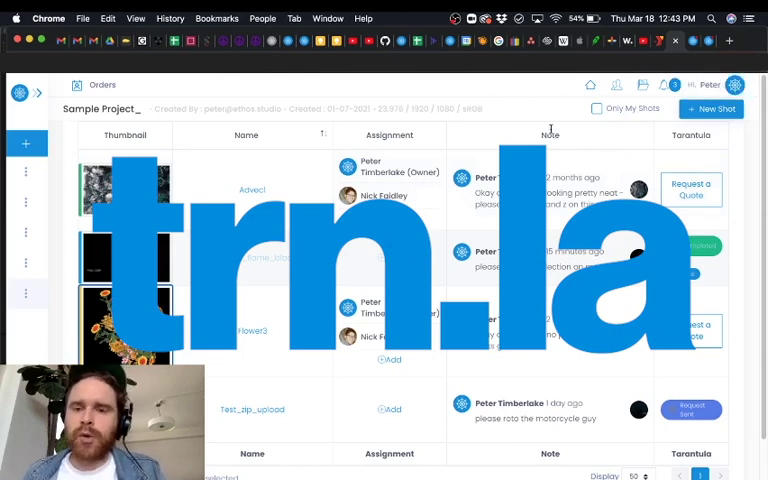
{"action": "mouse_move", "coordinate": [358, 76]}
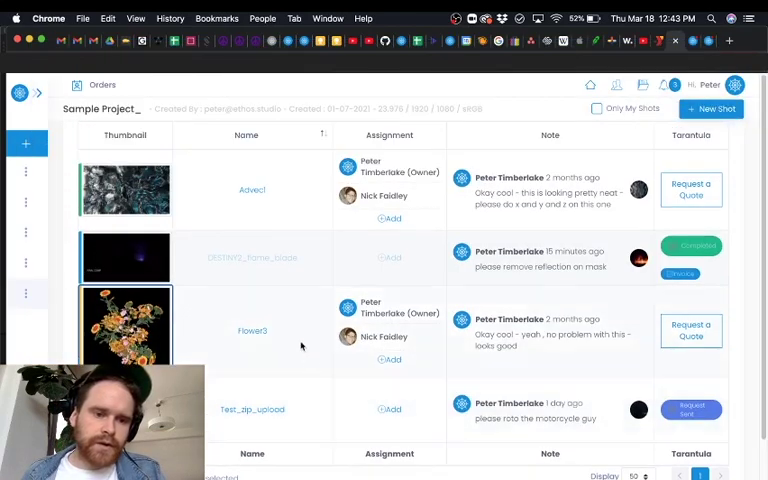
Step: Upload the DESTINY2_flame_blade mp4, found by searching 'destiny', as a new shot
{"action": "left_click", "coordinate": [711, 108]}
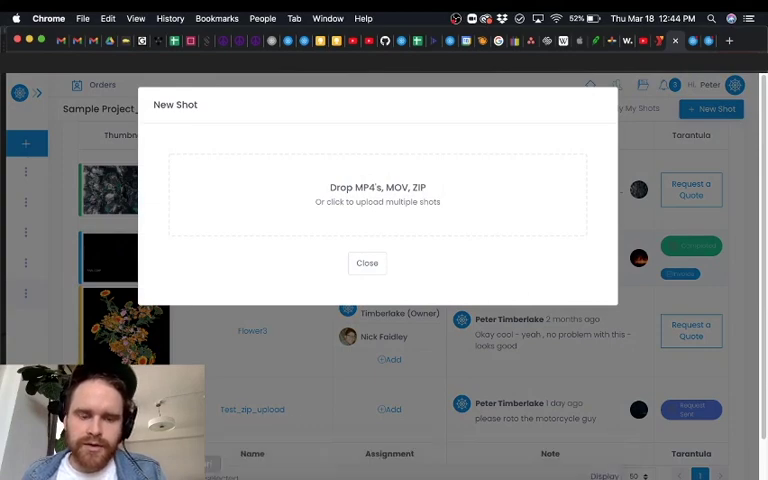
{"action": "left_click", "coordinate": [377, 194]}
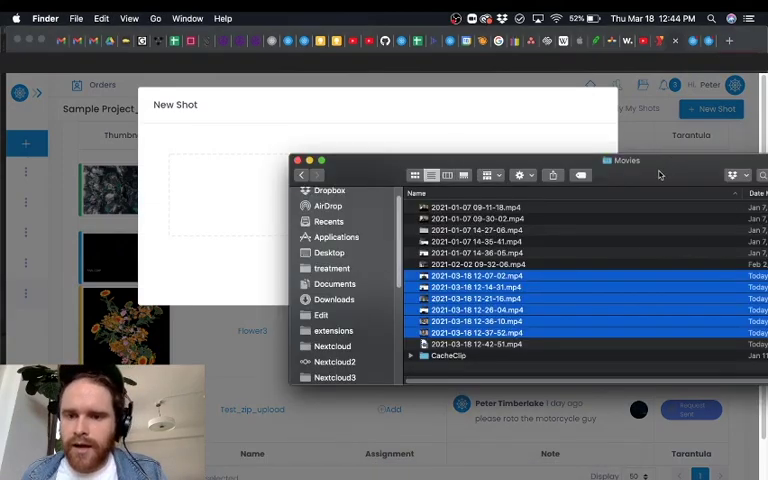
{"action": "left_click", "coordinate": [188, 253]}
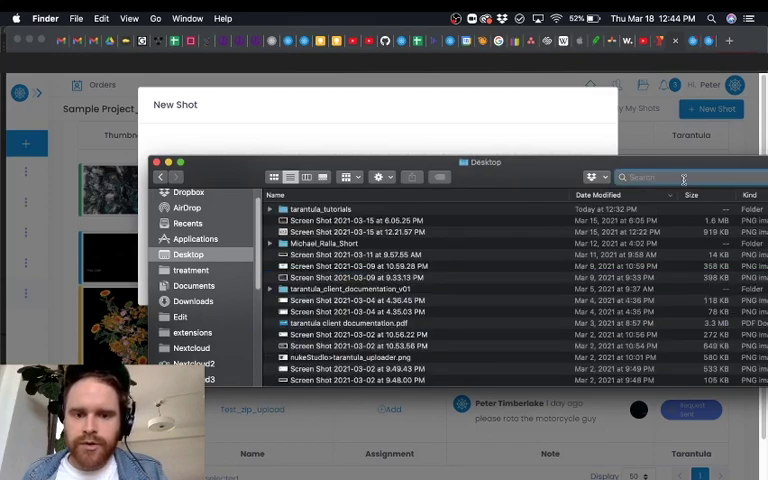
{"action": "type", "text": "destiny"}
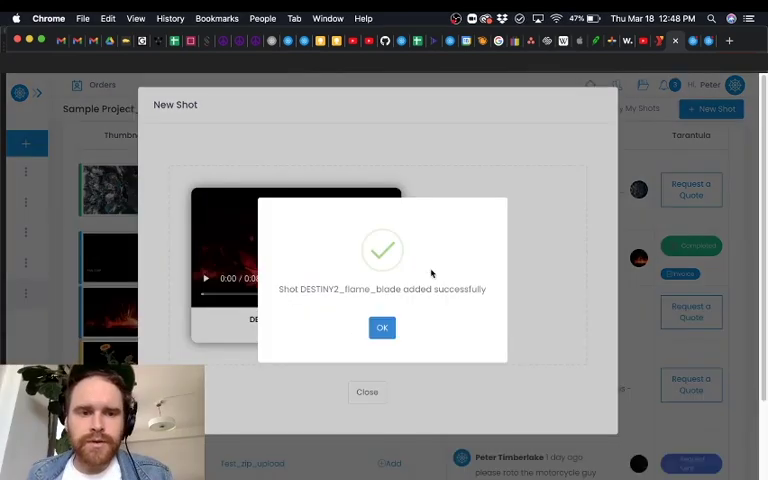
{"action": "left_click", "coordinate": [381, 327]}
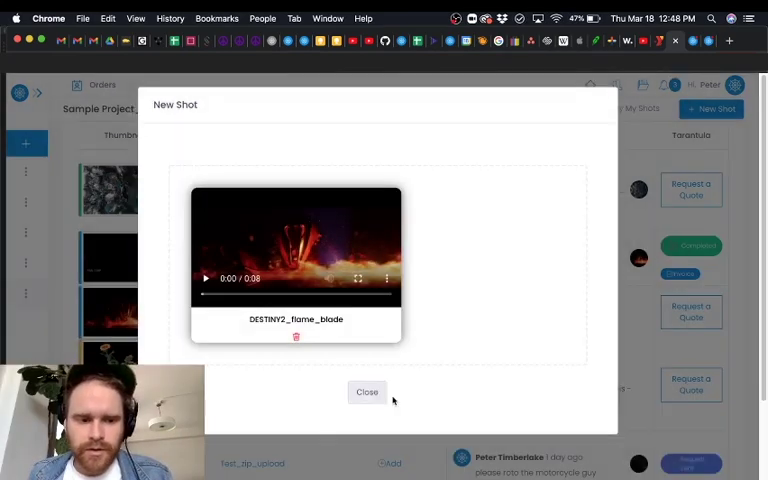
{"action": "left_click", "coordinate": [366, 391]}
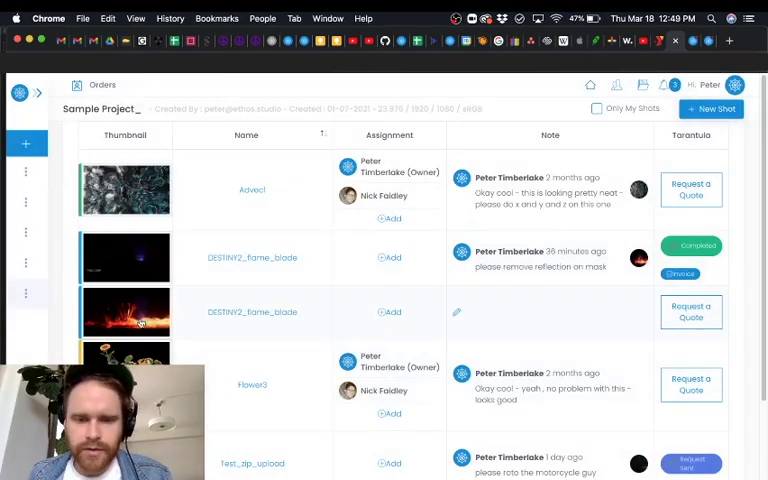
Step: Save the comment 'please remove thumb prints in visor' on the DESTINY2_flame_blade shot
{"action": "left_click", "coordinate": [125, 257]}
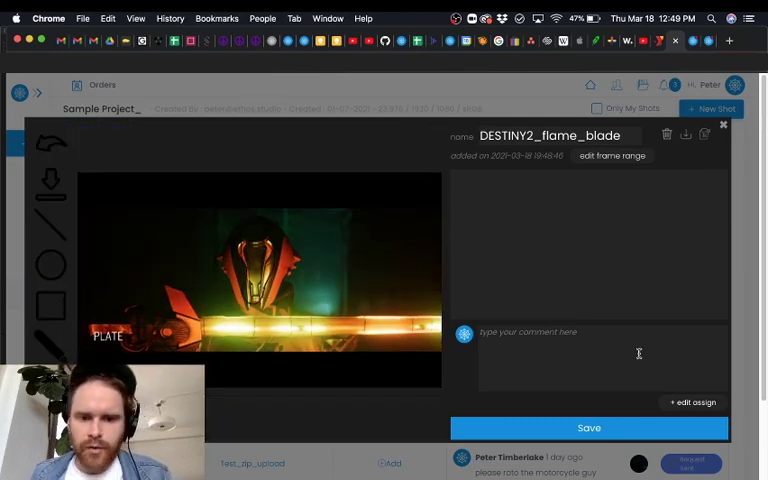
{"action": "type", "text": "please remove"}
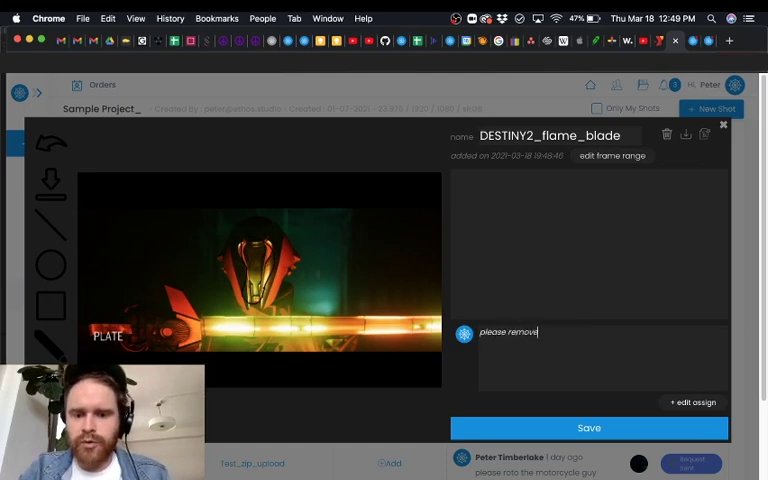
{"action": "type", "text": "thumb prints"}
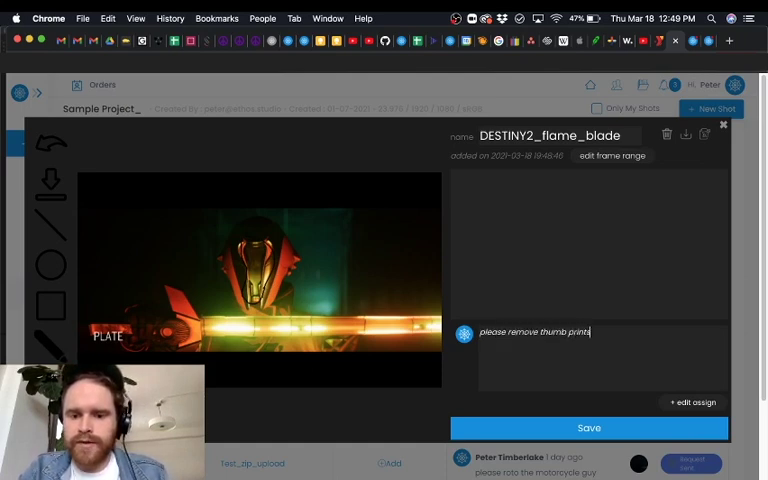
{"action": "type", "text": "in visor"}
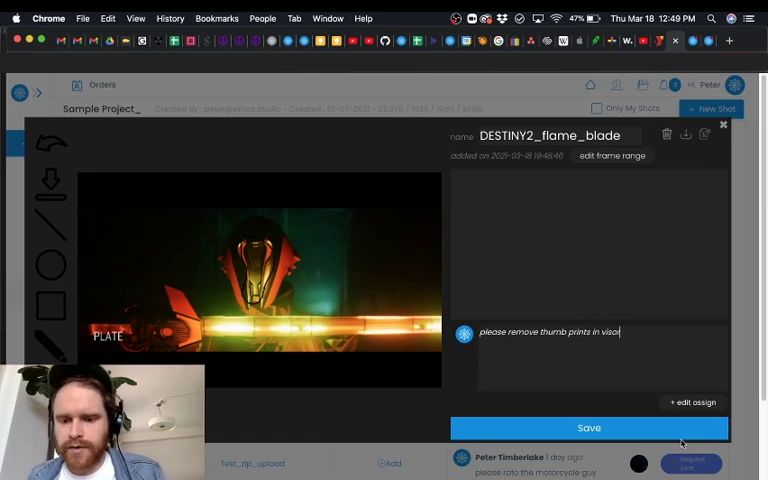
{"action": "left_click", "coordinate": [588, 427]}
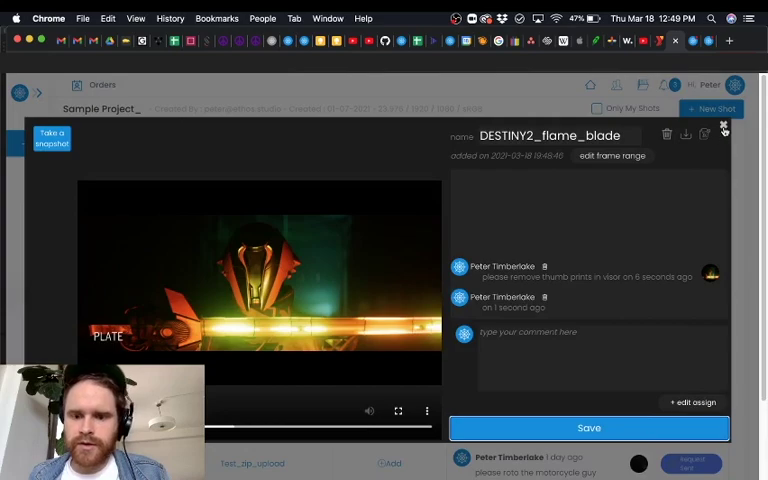
{"action": "left_click", "coordinate": [723, 130]}
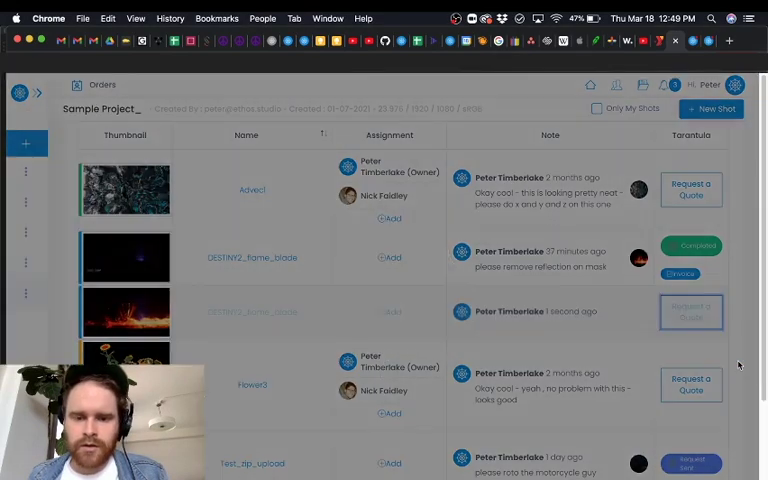
Step: Request a quote for the DESTINY2_flame_blade shot with a 3-day deadline
{"action": "left_click", "coordinate": [691, 312]}
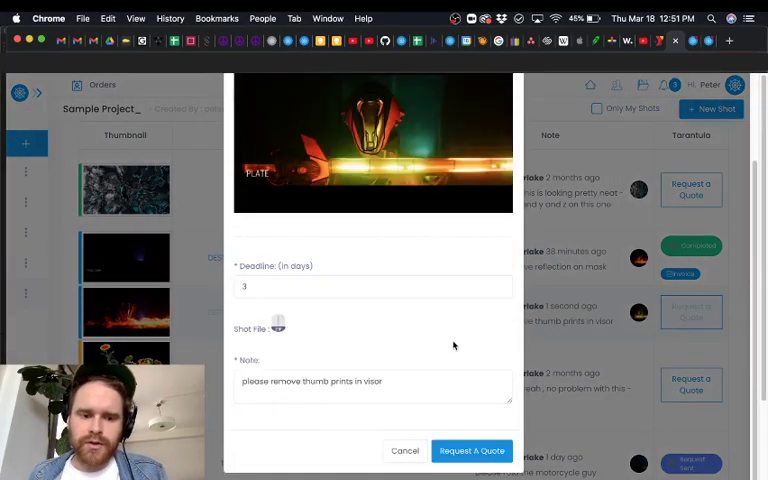
{"action": "mouse_move", "coordinate": [447, 335]}
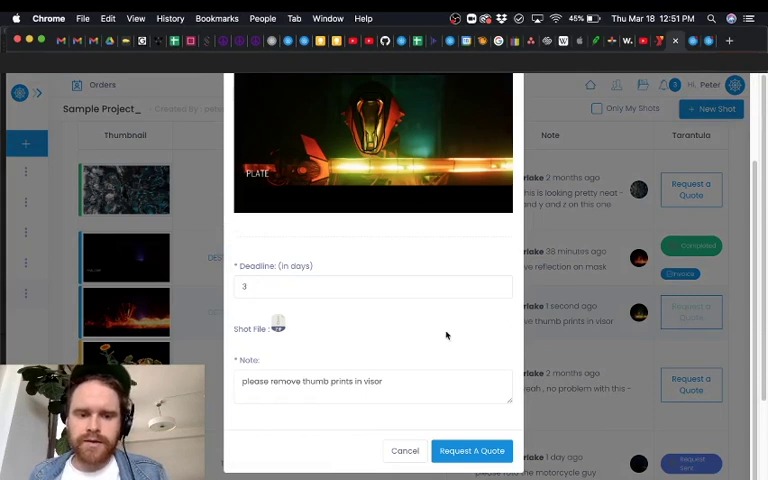
{"action": "mouse_move", "coordinate": [294, 350]}
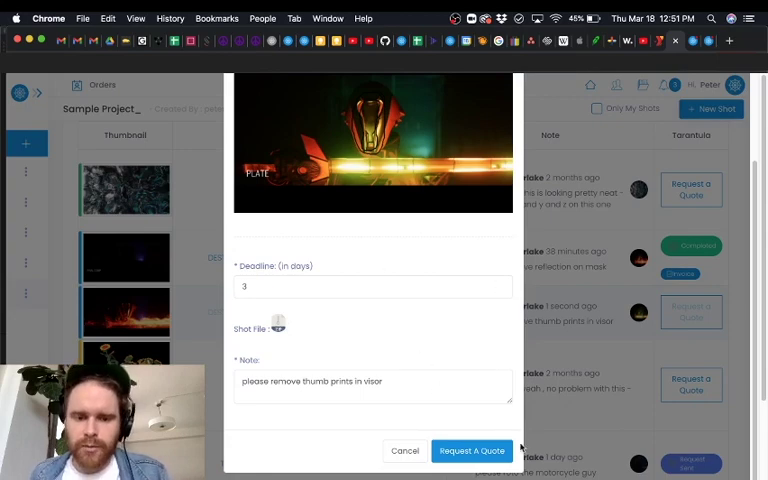
{"action": "left_click", "coordinate": [471, 450]}
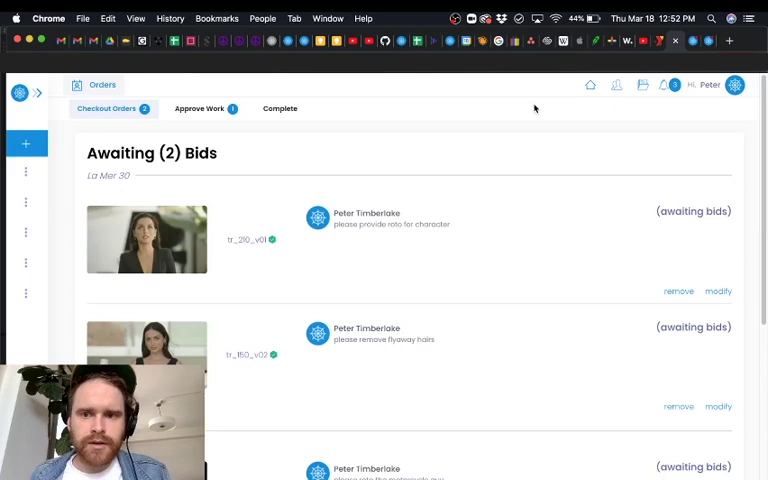
{"action": "mouse_move", "coordinate": [533, 158]}
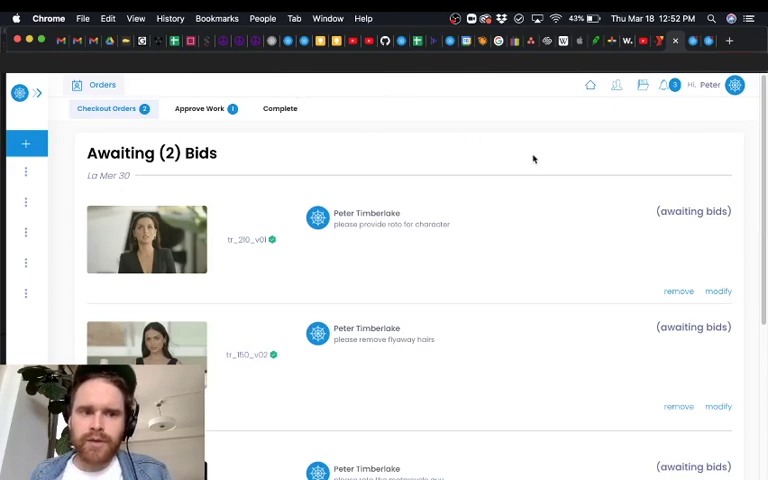
Step: Open the Checkout Orders tab showing the DESTINY2_flame_blade bid at $0.00
{"action": "left_click", "coordinate": [106, 108]}
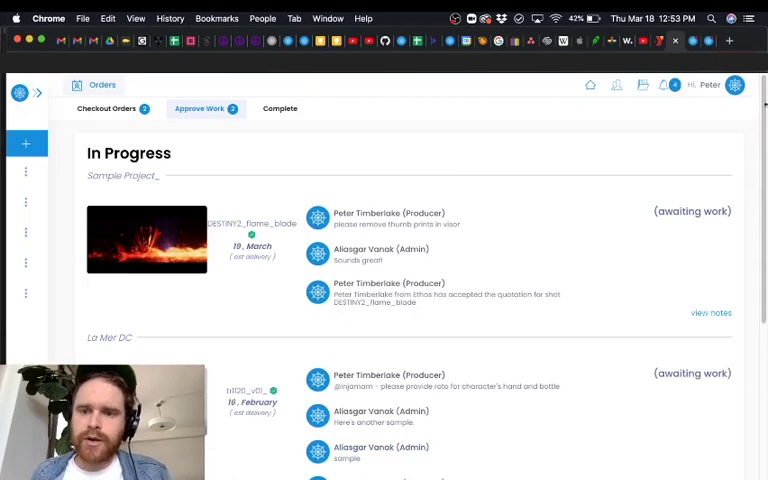
{"action": "left_click", "coordinate": [672, 84]}
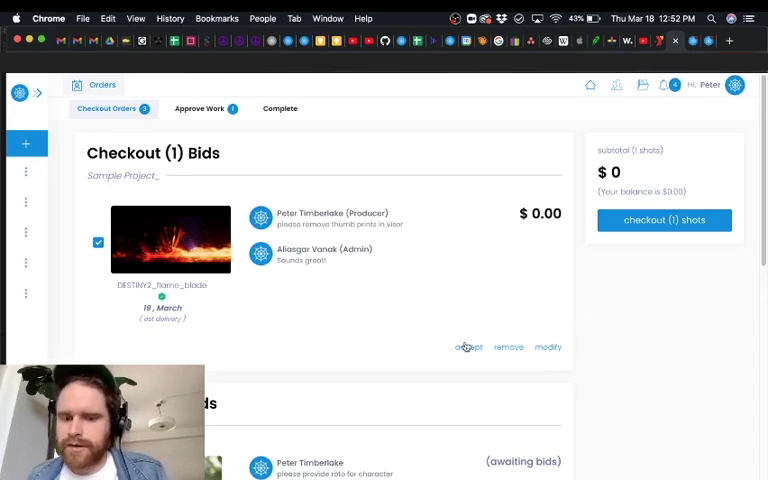
{"action": "mouse_move", "coordinate": [418, 248]}
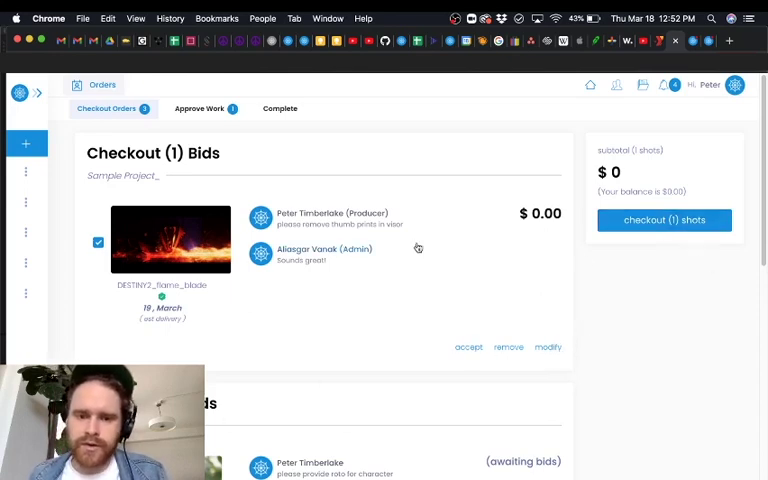
Step: Check out the DESTINY2_flame_blade bid and dismiss the request-accepted message
{"action": "left_click", "coordinate": [664, 219]}
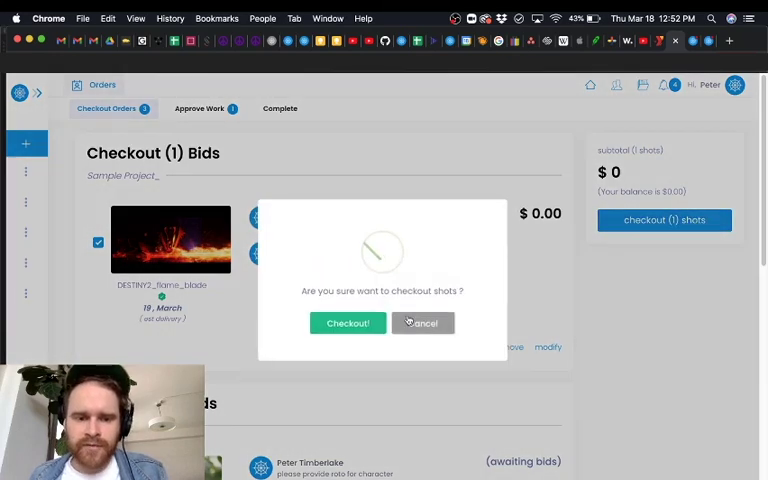
{"action": "left_click", "coordinate": [347, 322]}
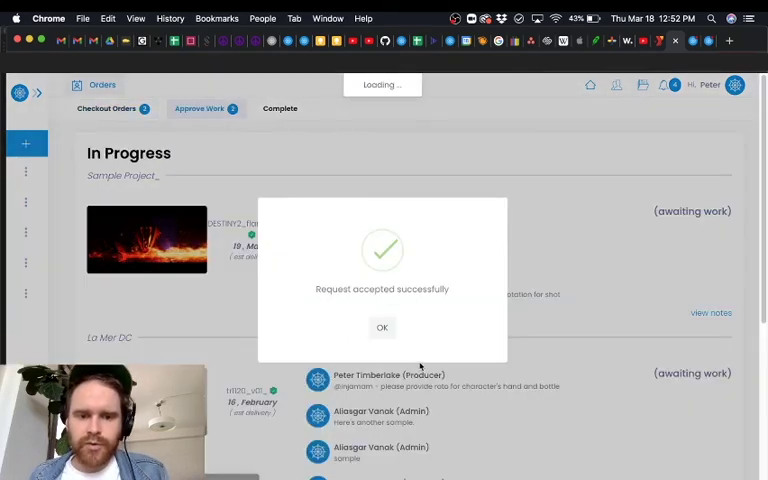
{"action": "left_click", "coordinate": [381, 327]}
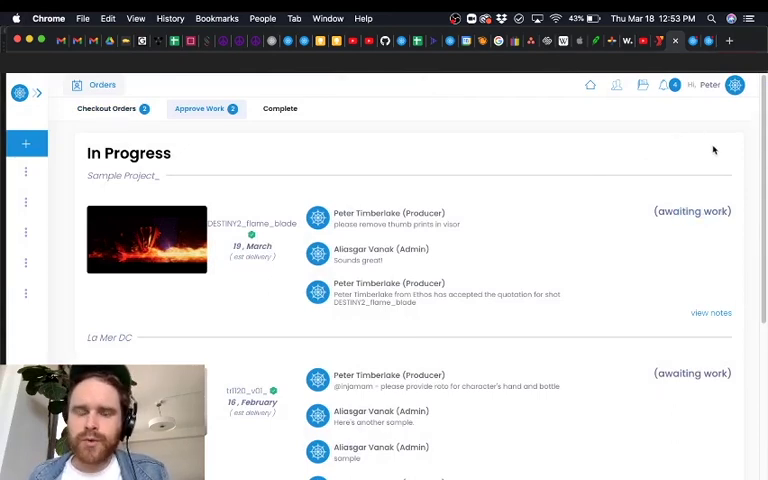
{"action": "mouse_move", "coordinate": [320, 151]}
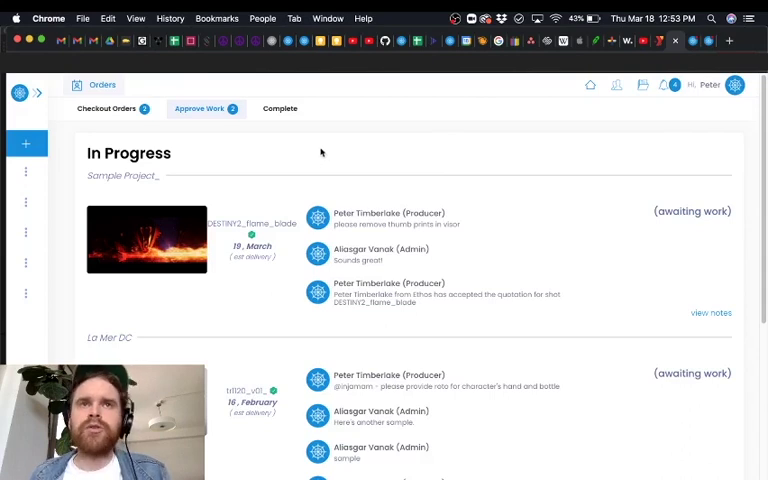
{"action": "mouse_move", "coordinate": [560, 182]}
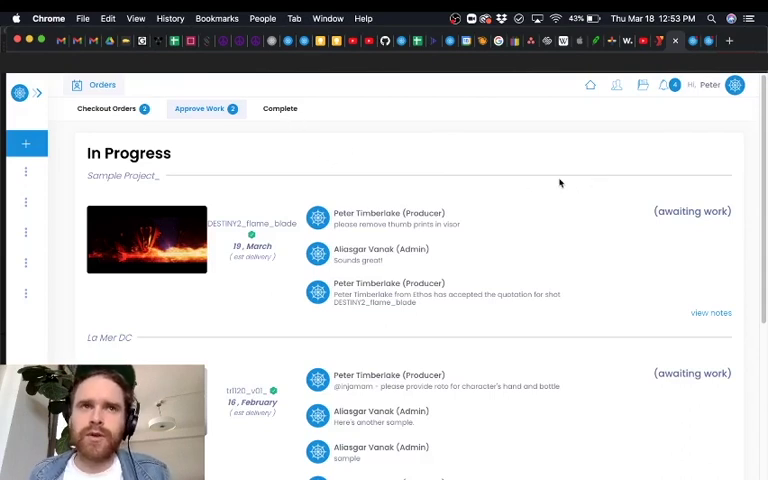
{"action": "mouse_move", "coordinate": [527, 252]}
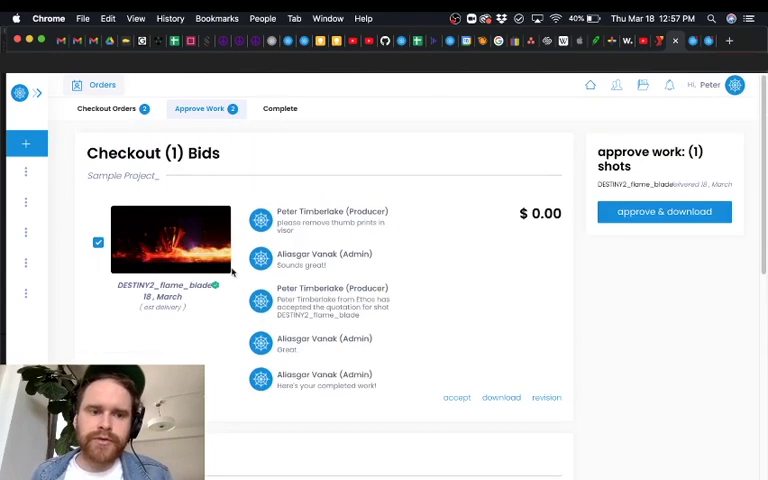
{"action": "mouse_move", "coordinate": [636, 413]}
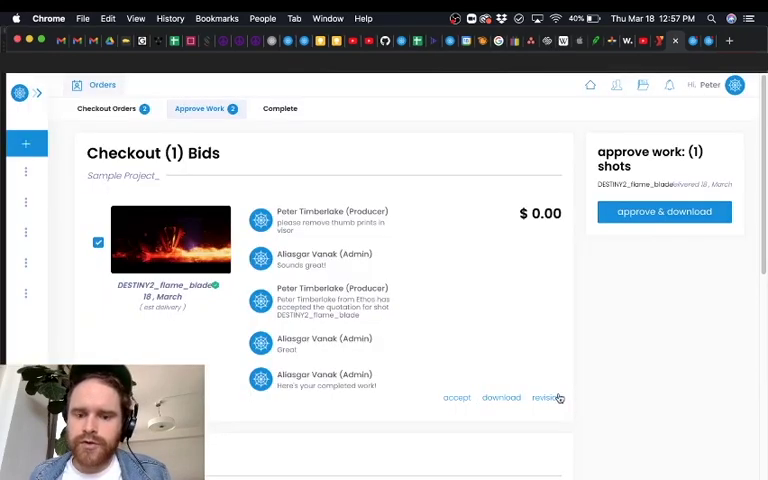
{"action": "mouse_move", "coordinate": [635, 329]}
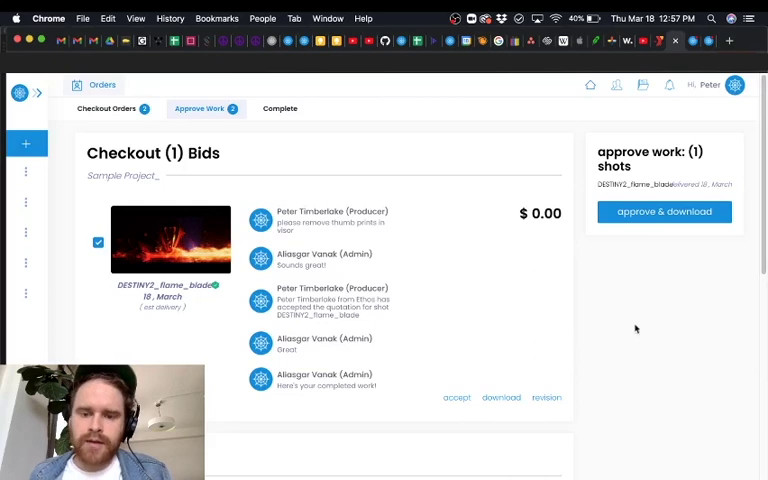
Step: Approve and accept the delivered DESTINY2_flame_blade work, dismissing the confirmation
{"action": "left_click", "coordinate": [456, 397]}
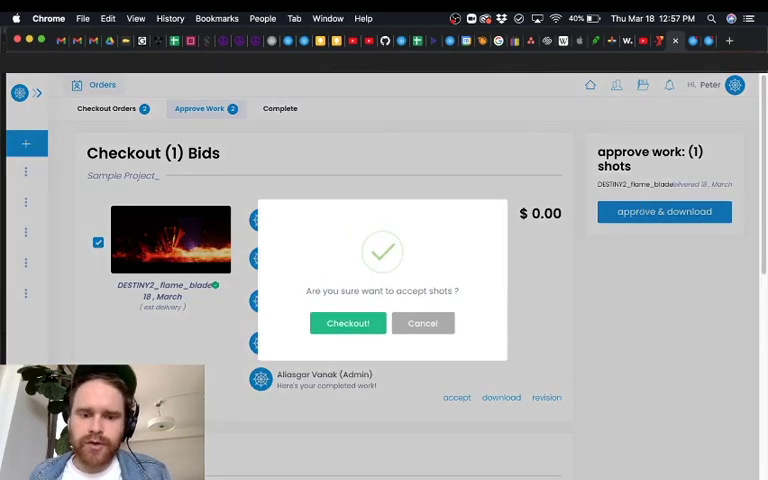
{"action": "left_click", "coordinate": [347, 323]}
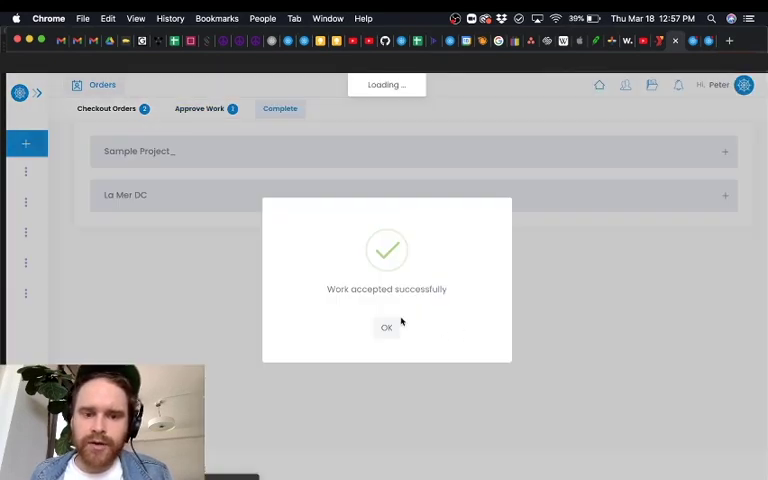
{"action": "left_click", "coordinate": [386, 327]}
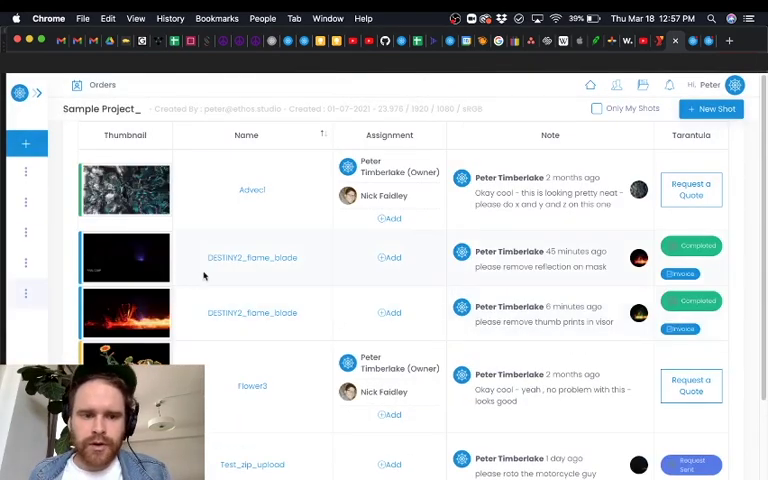
{"action": "mouse_move", "coordinate": [733, 240]}
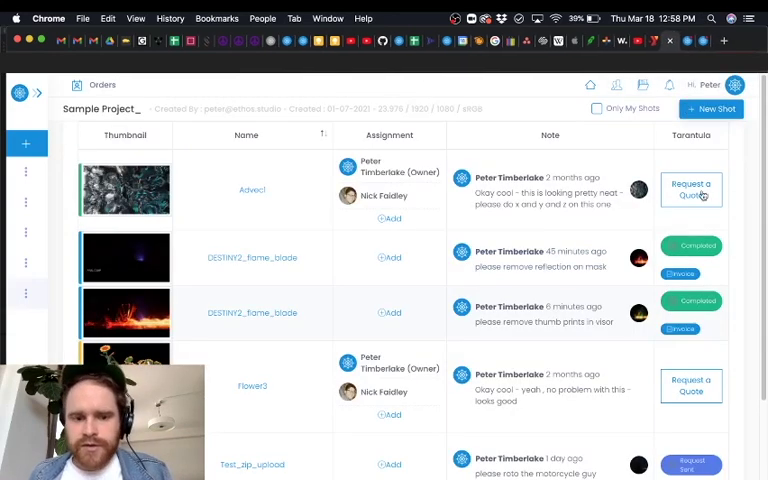
{"action": "scroll", "scroll_direction": "down", "scroll_amount": 3}
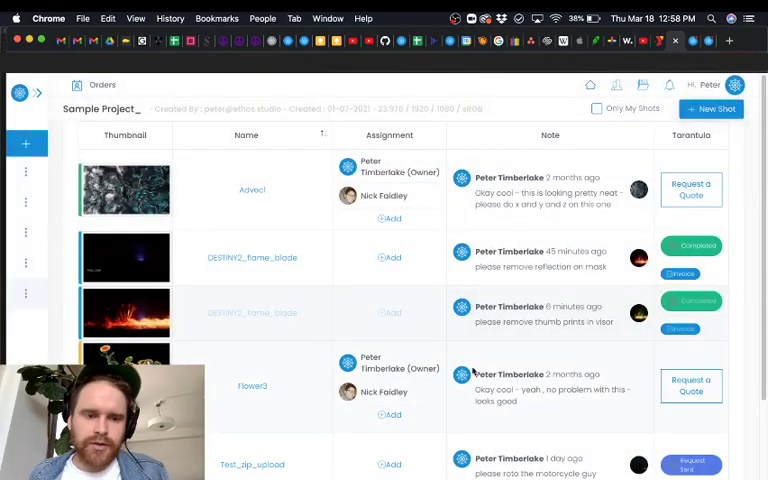
{"action": "mouse_move", "coordinate": [699, 359]}
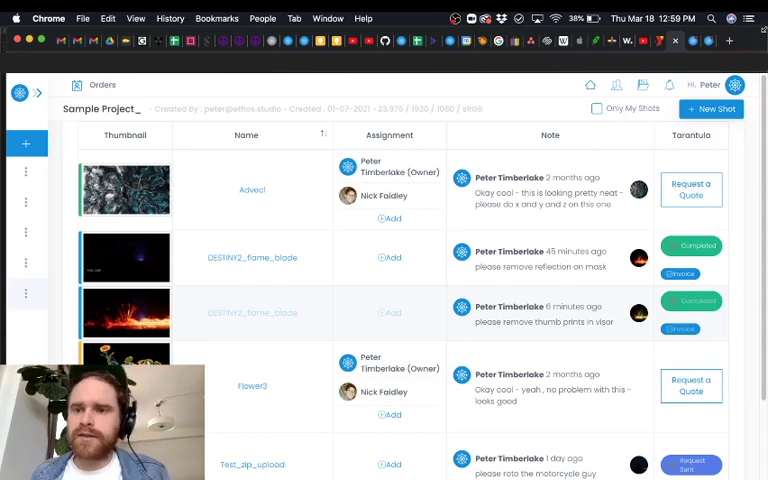
{"action": "scroll", "scroll_direction": "down", "scroll_amount": 3}
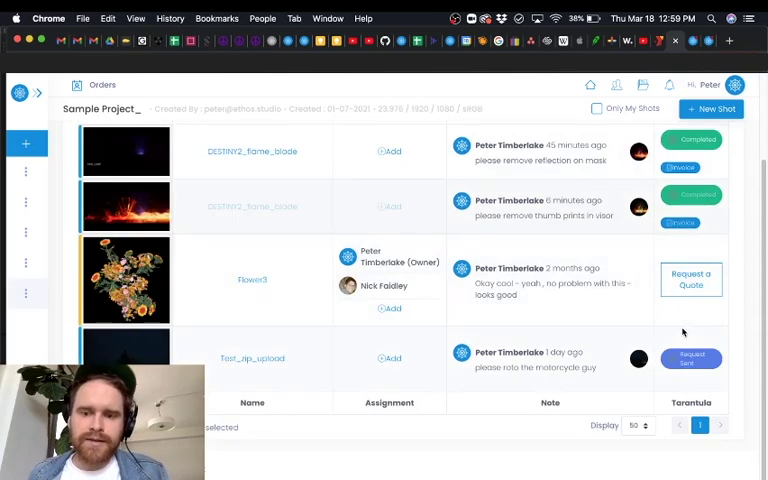
{"action": "mouse_move", "coordinate": [480, 378]}
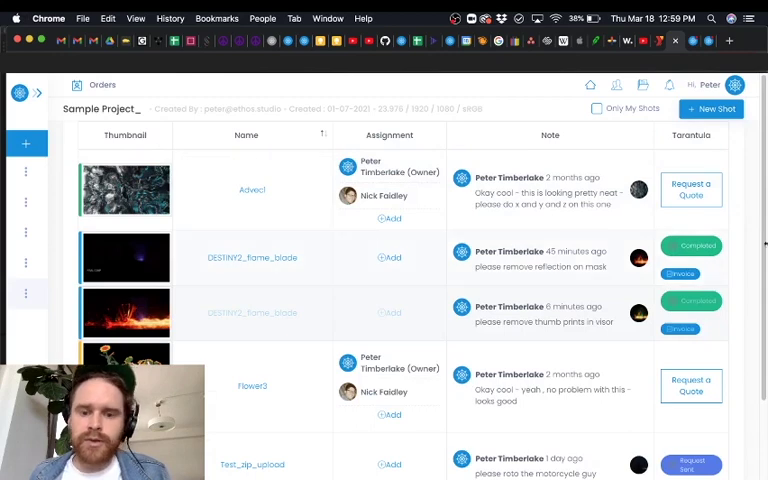
{"action": "scroll", "scroll_direction": "down", "scroll_amount": 3}
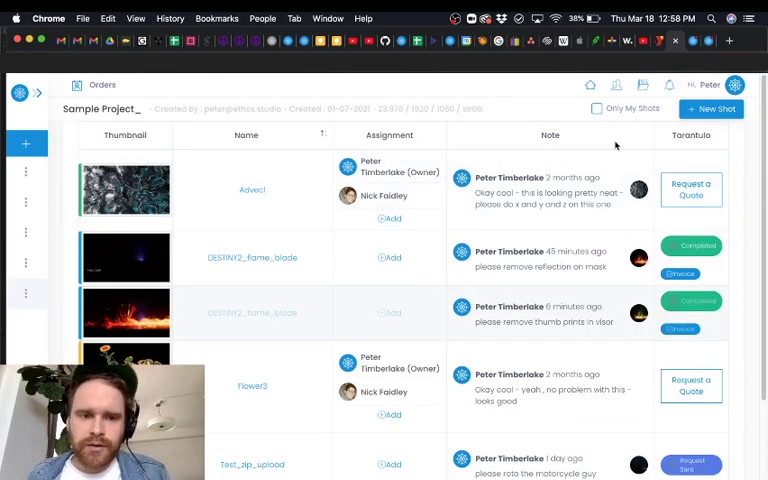
{"action": "mouse_move", "coordinate": [540, 110]}
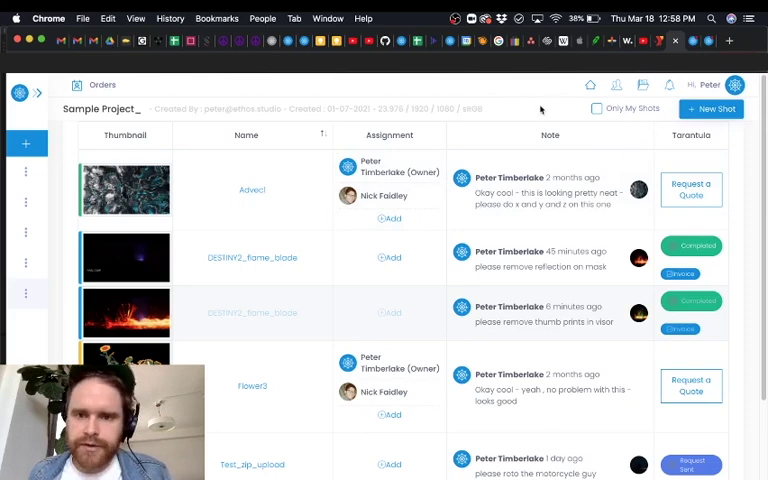